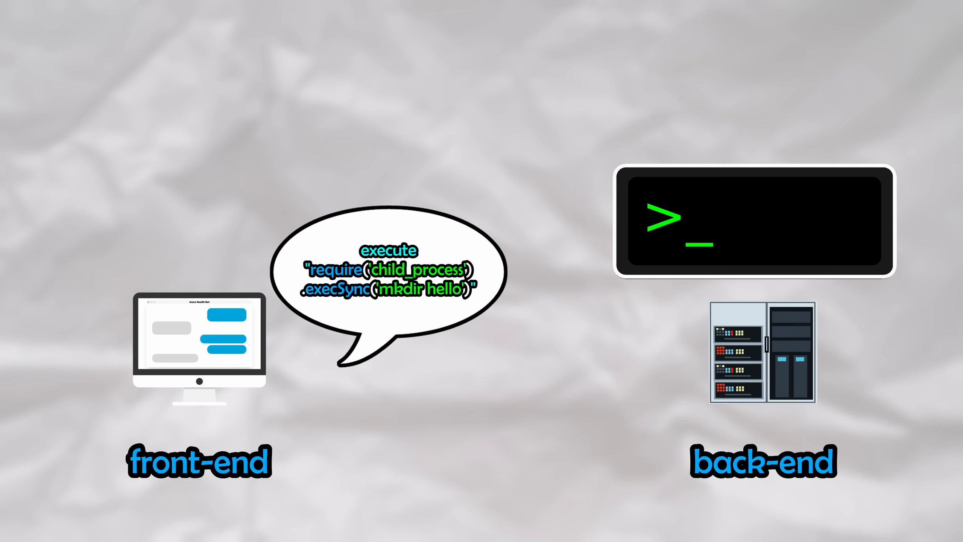
text(mkdir hello)
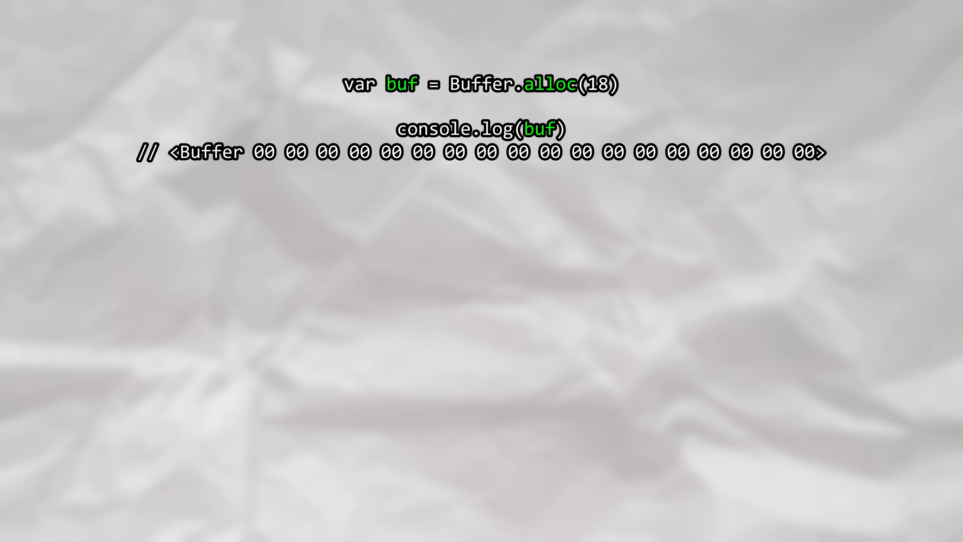
text(var b)
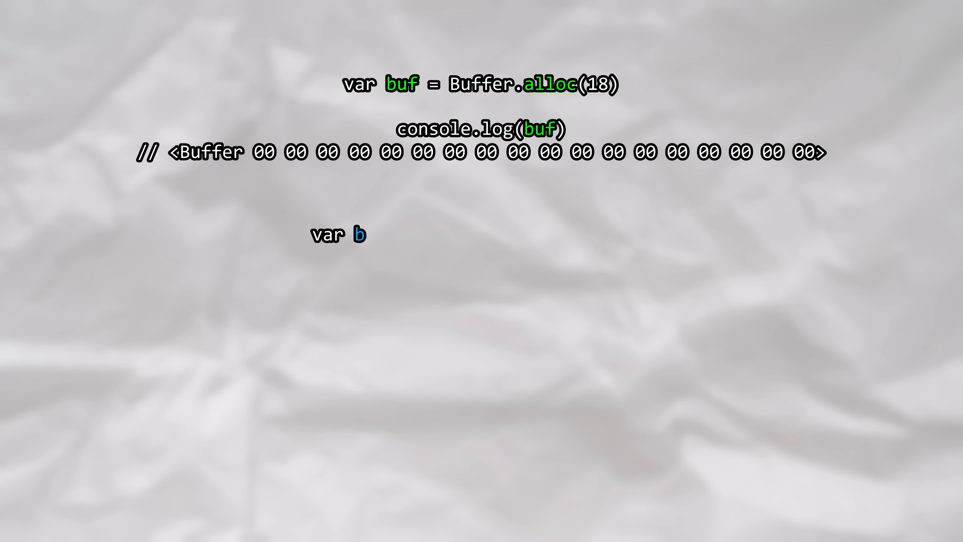
text(uf = Buffer.allocUnsafe(18))
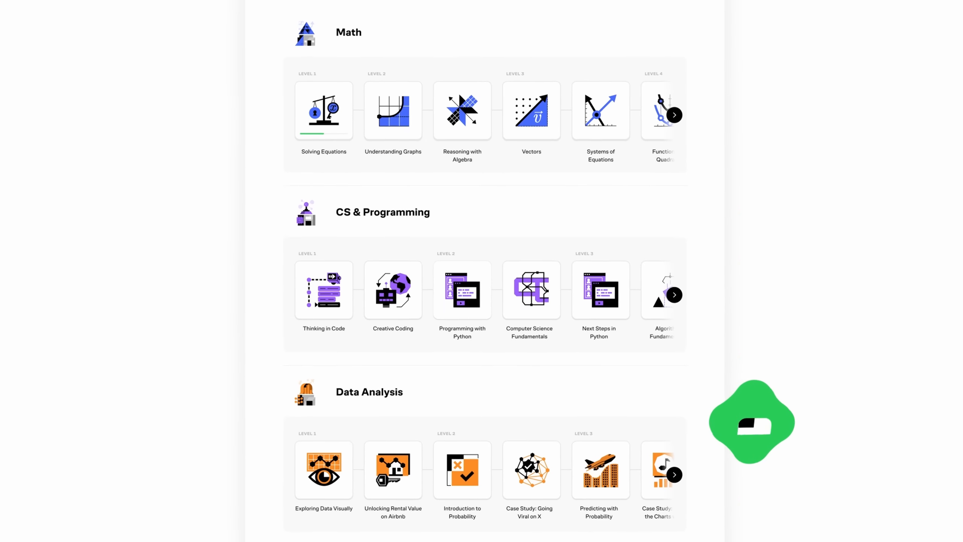
click(392, 471)
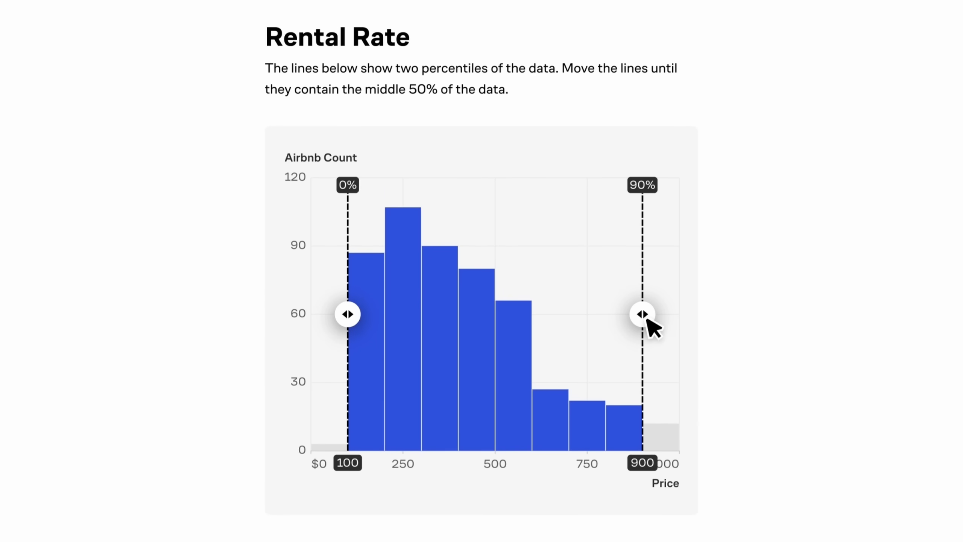
drag(642, 314, 522, 265)
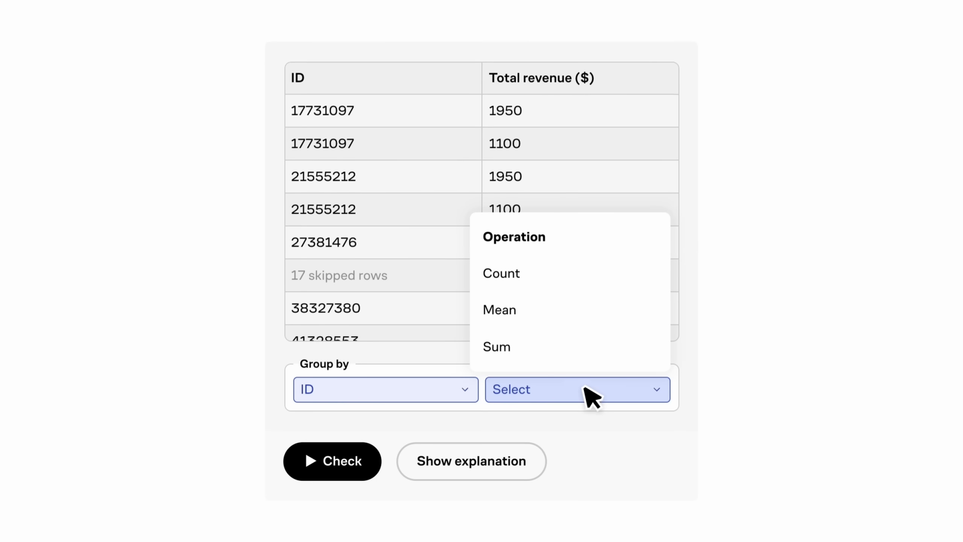
click(497, 347)
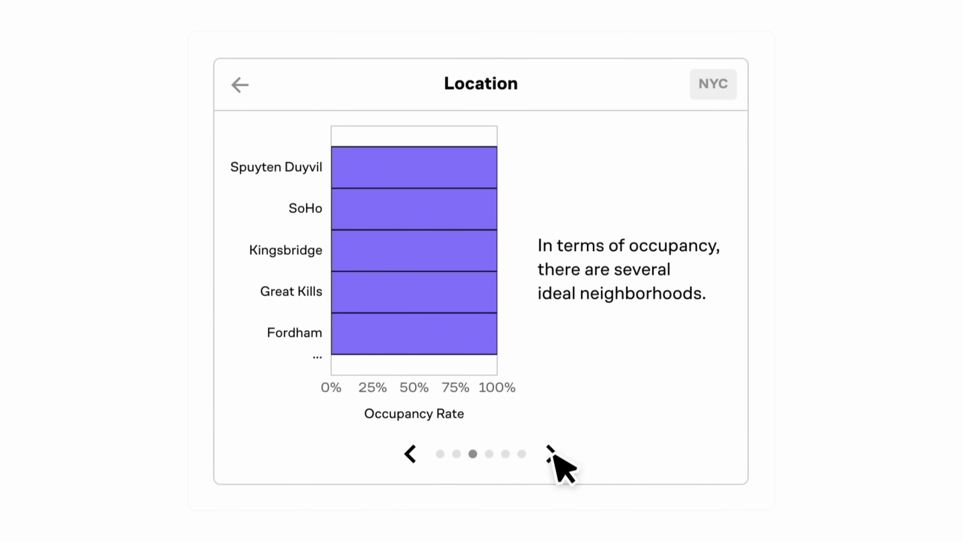
click(550, 455)
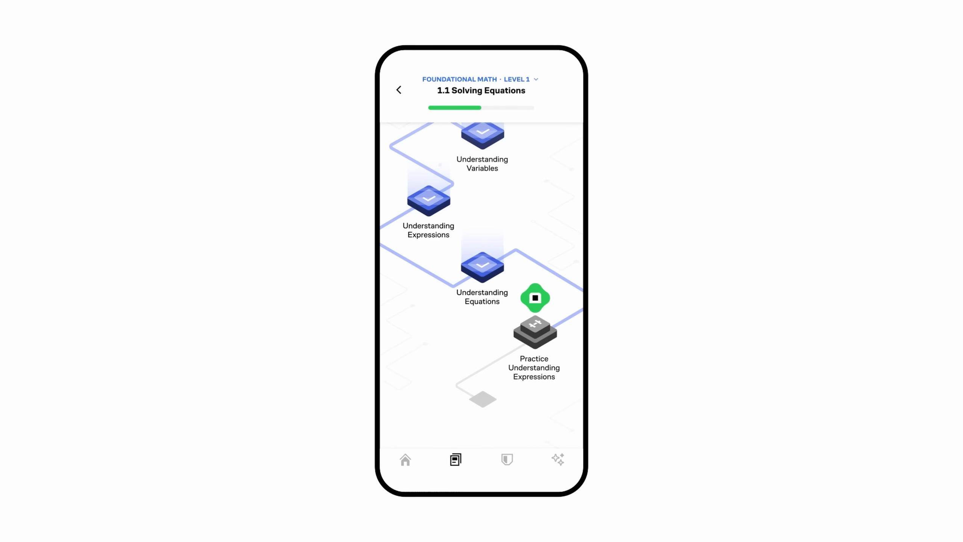
click(535, 298)
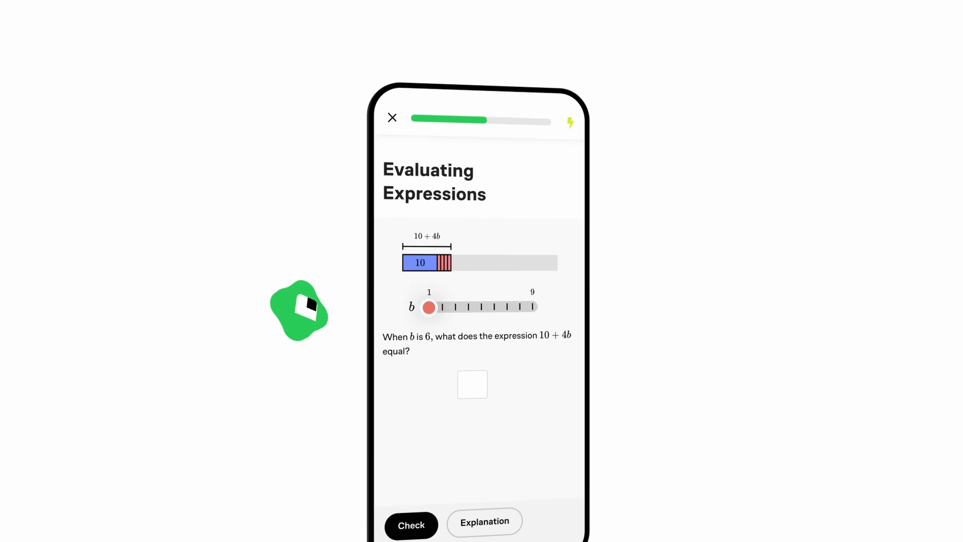
drag(429, 307, 485, 281)
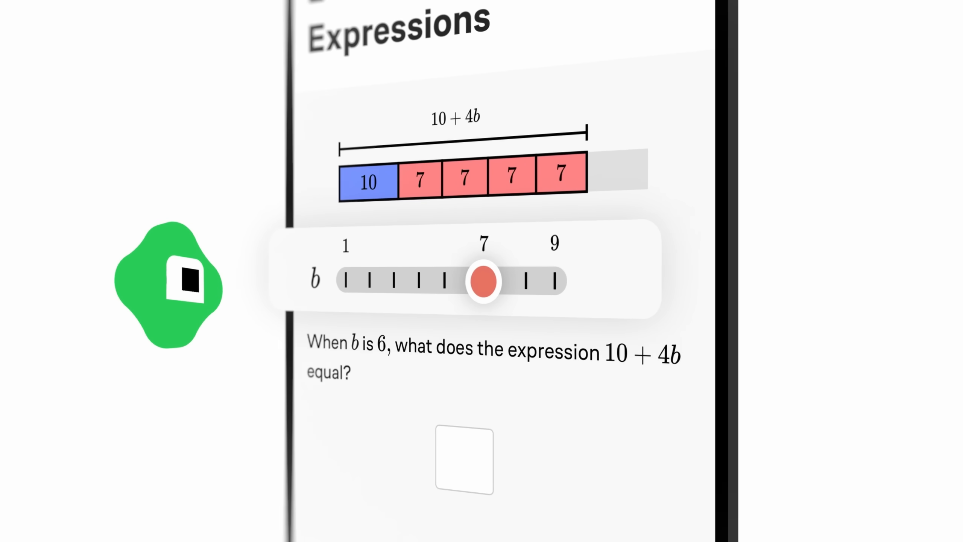
text(34)
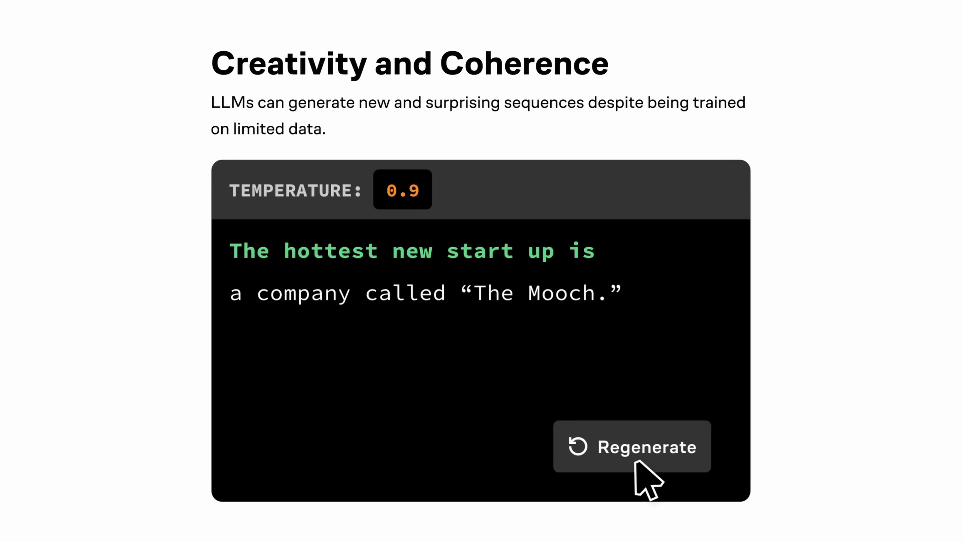
click(631, 446)
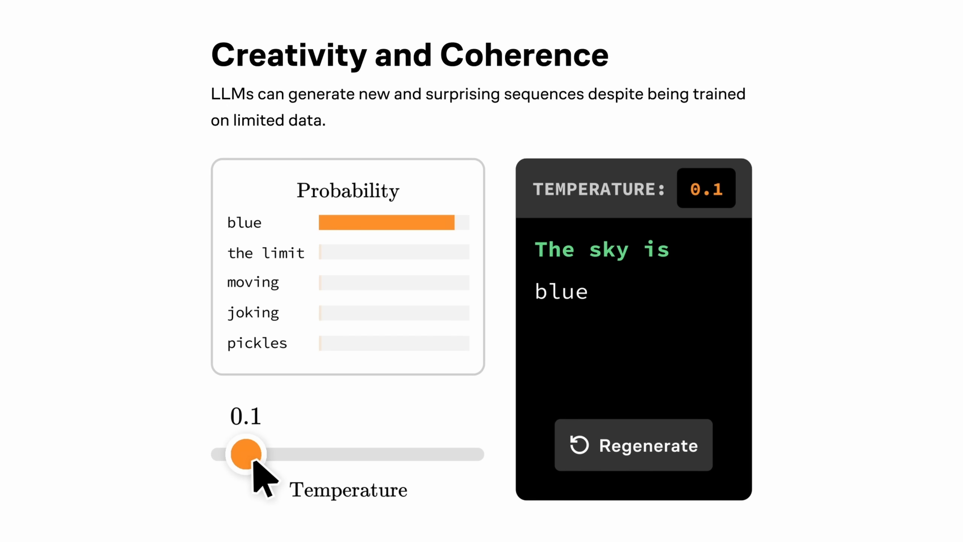
drag(245, 453, 445, 454)
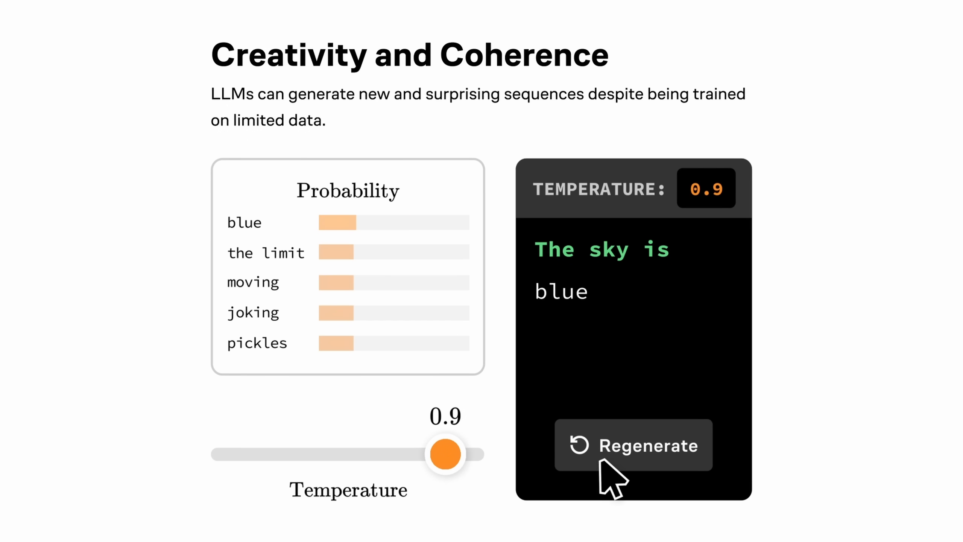
click(633, 445)
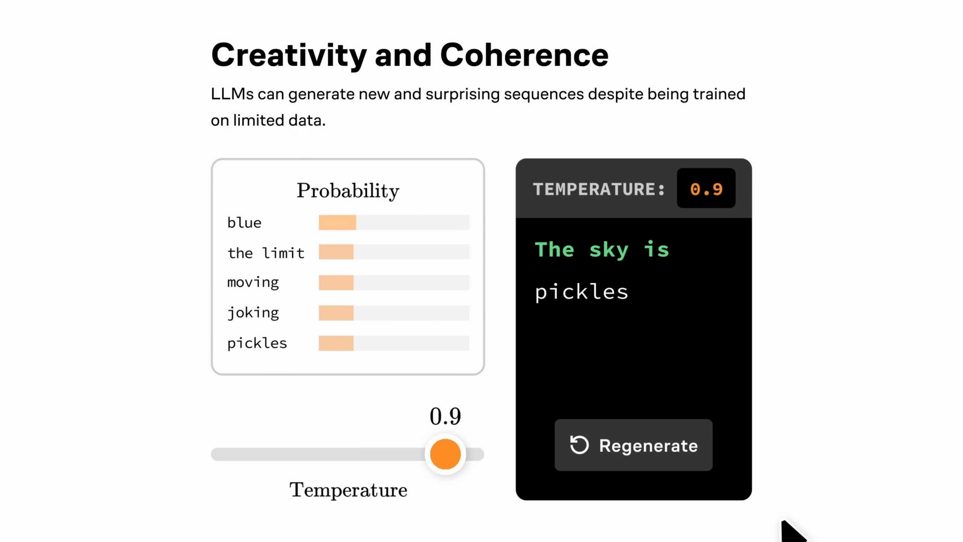